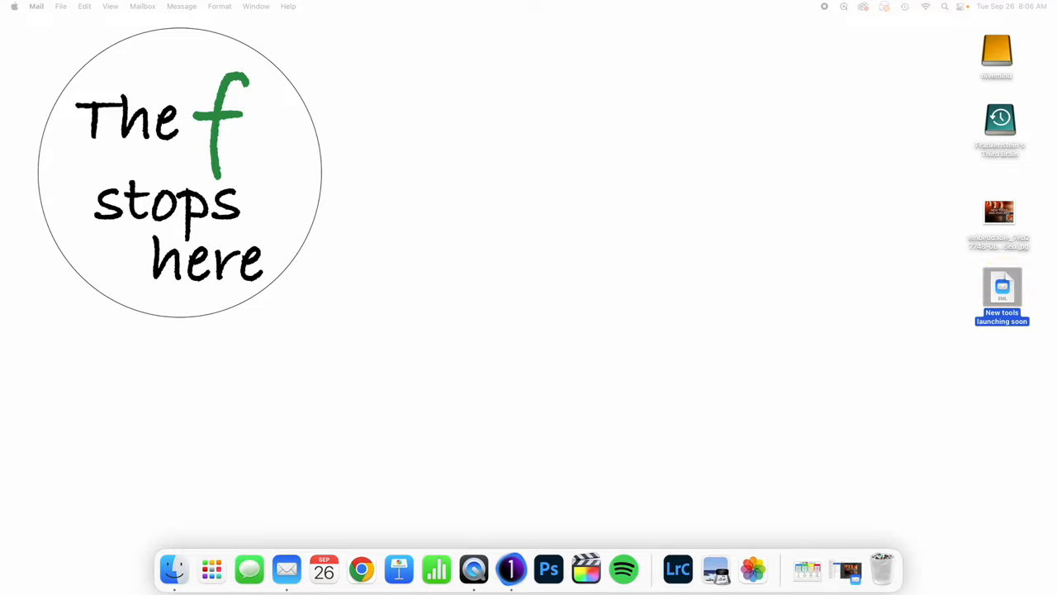
# Open the saved Capture One 'New tools launching soon' promo email in Mail.
pyautogui.doubleClick(1001, 288)
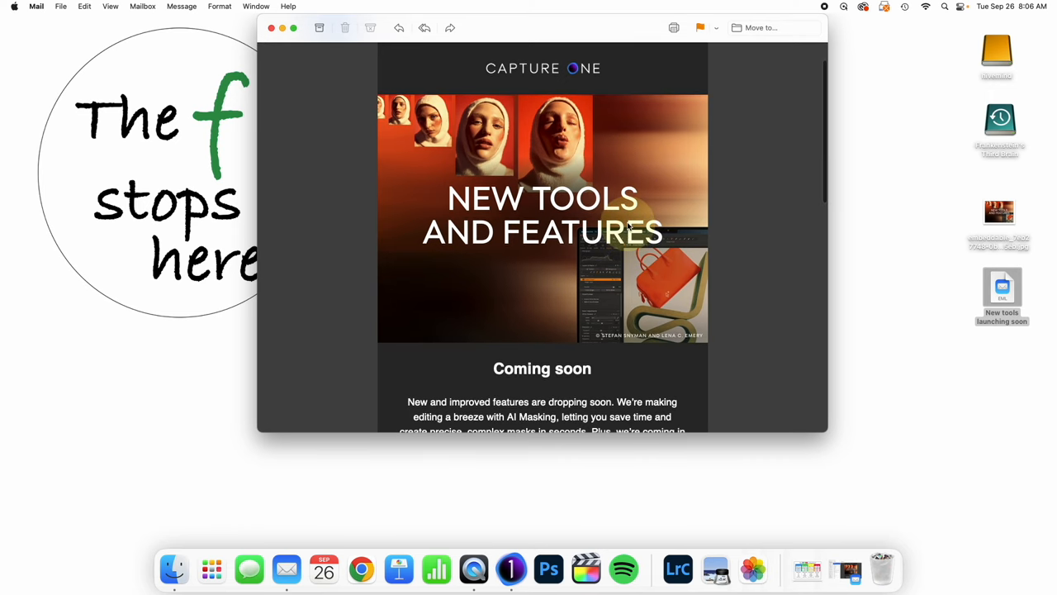
pyautogui.moveTo(636, 223)
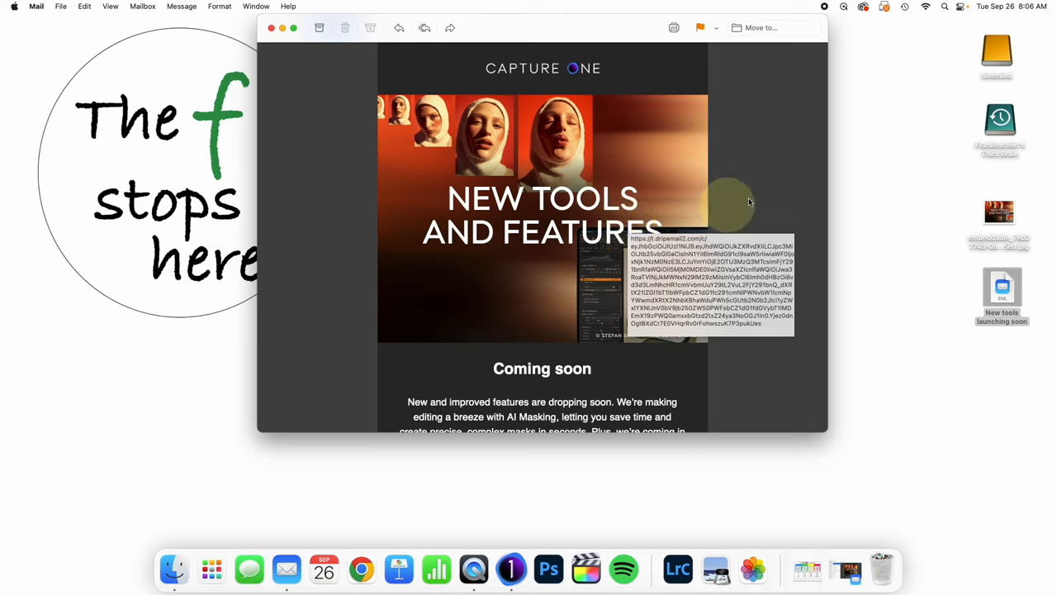
pyautogui.moveTo(770, 192)
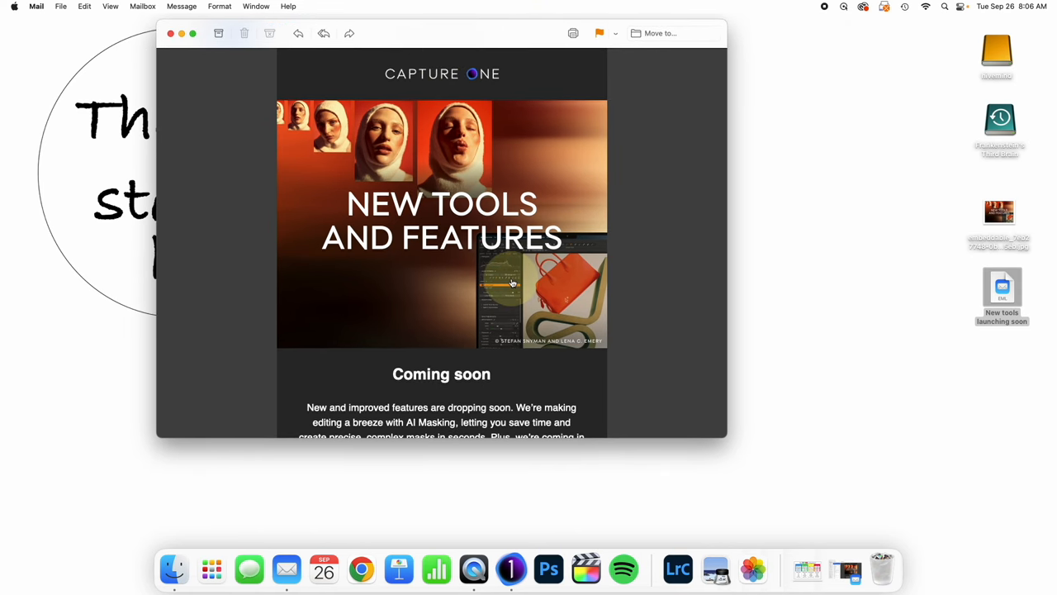
pyautogui.moveTo(512, 284)
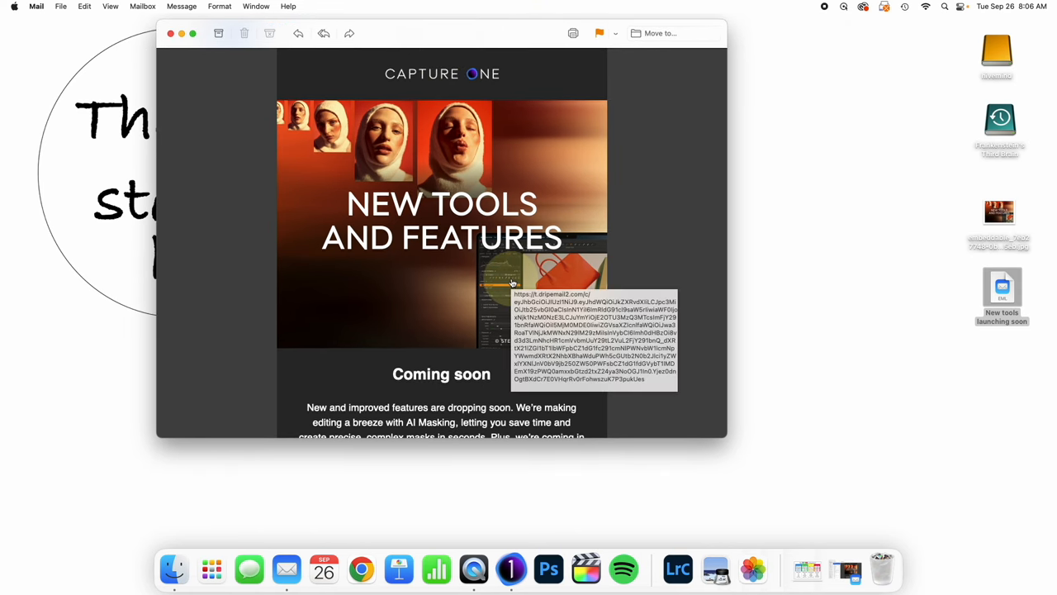
# Highlight the sentence that AI Masking creates precise, complex masks in seconds.
pyautogui.scroll(-3)
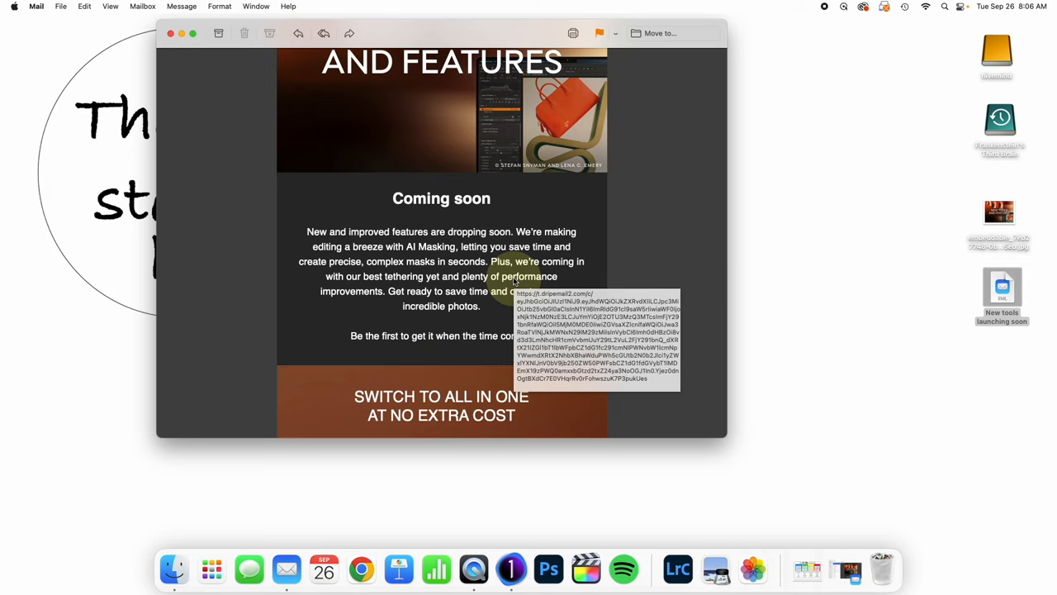
pyautogui.doubleClick(429, 246)
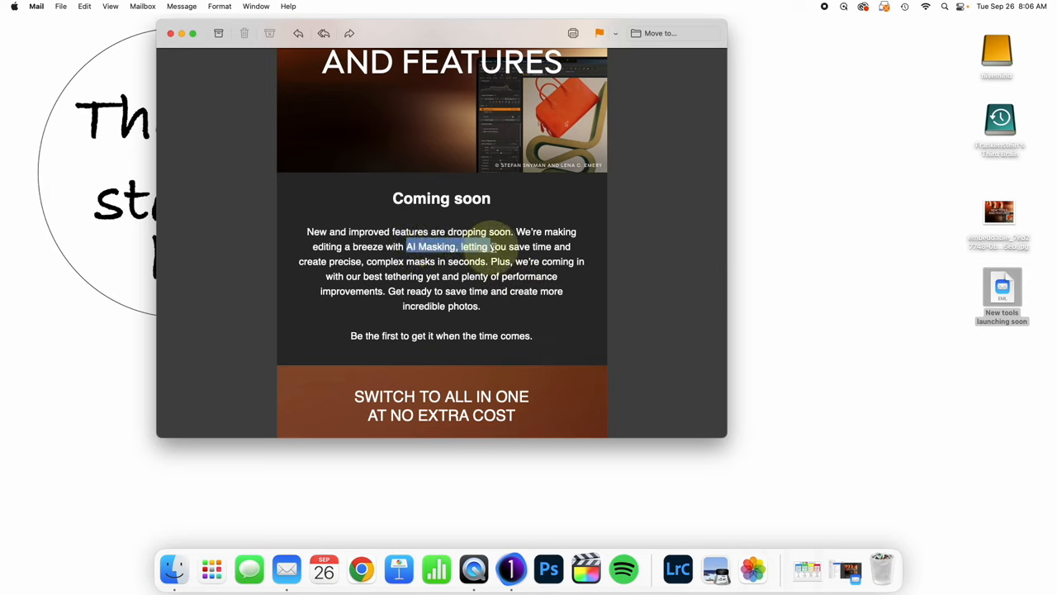
pyautogui.moveTo(404, 246); pyautogui.dragTo(487, 261)
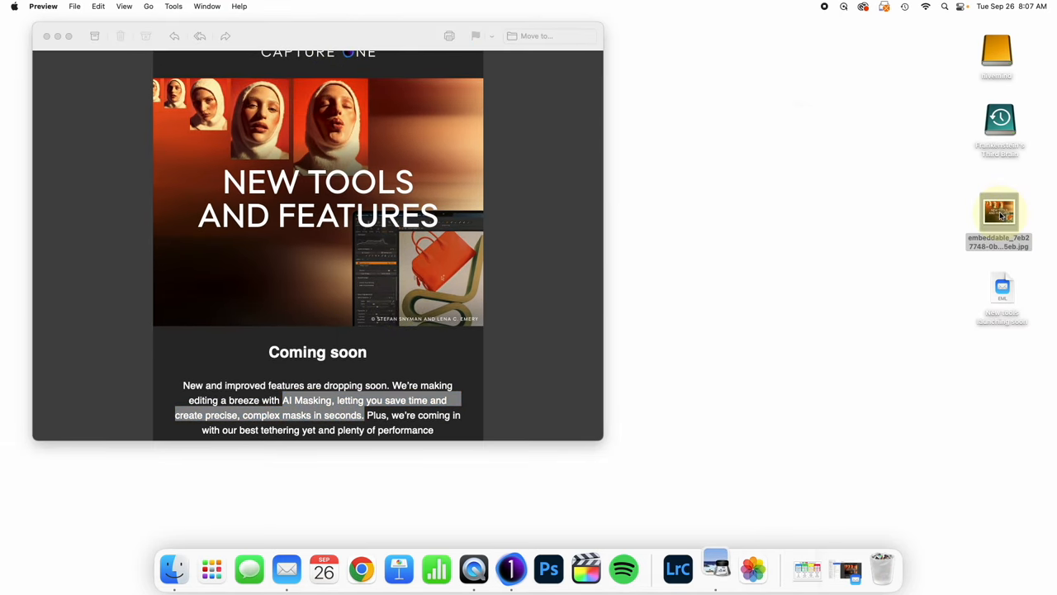
# Open the New Tools and Features JPG in Preview and zoom into its Layers & Masks panel.
pyautogui.doubleClick(999, 213)
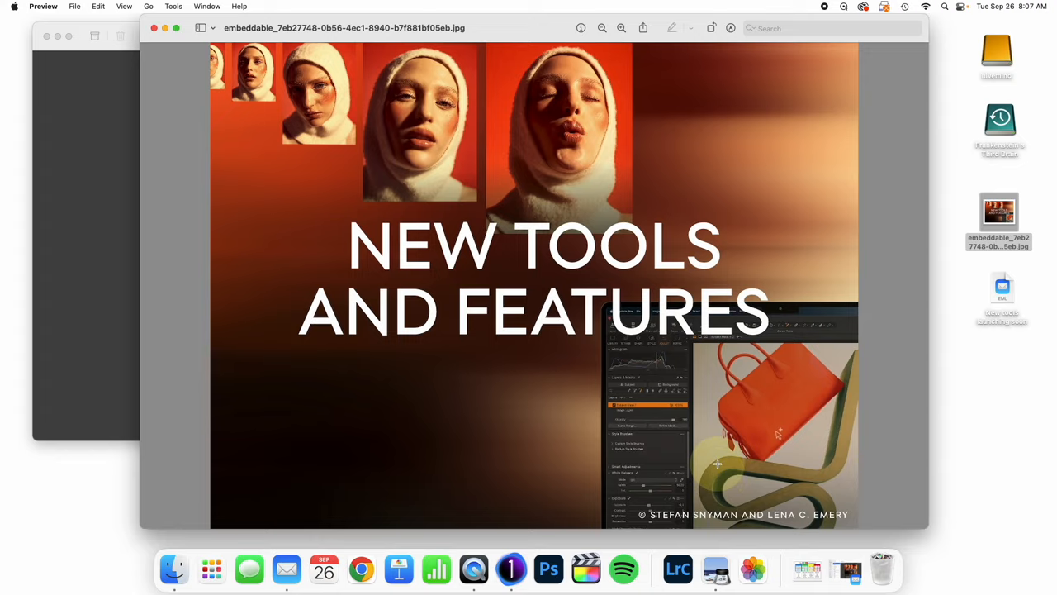
pyautogui.click(621, 27)
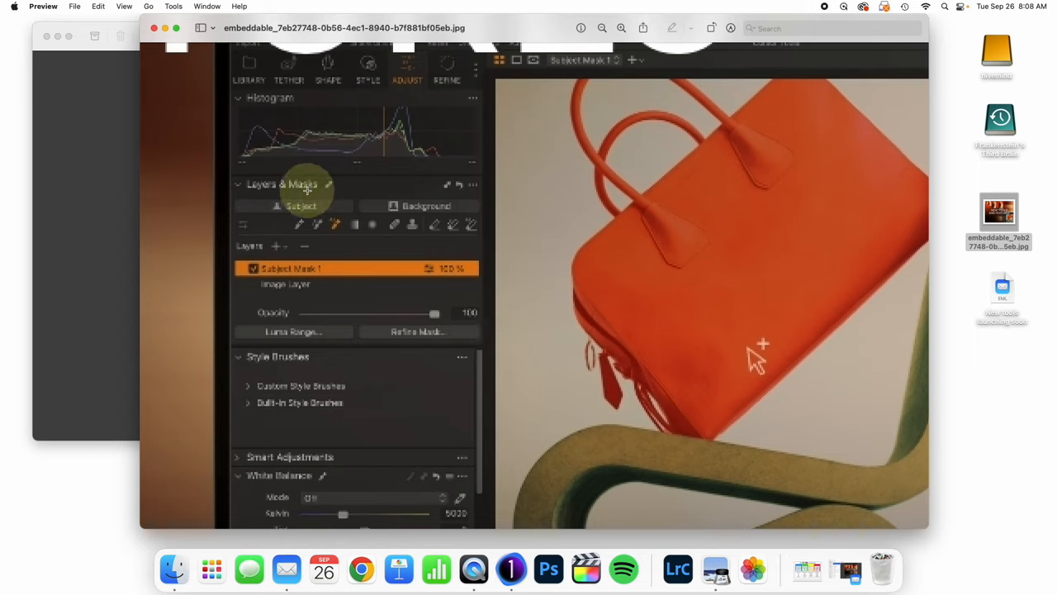
pyautogui.moveTo(486, 197)
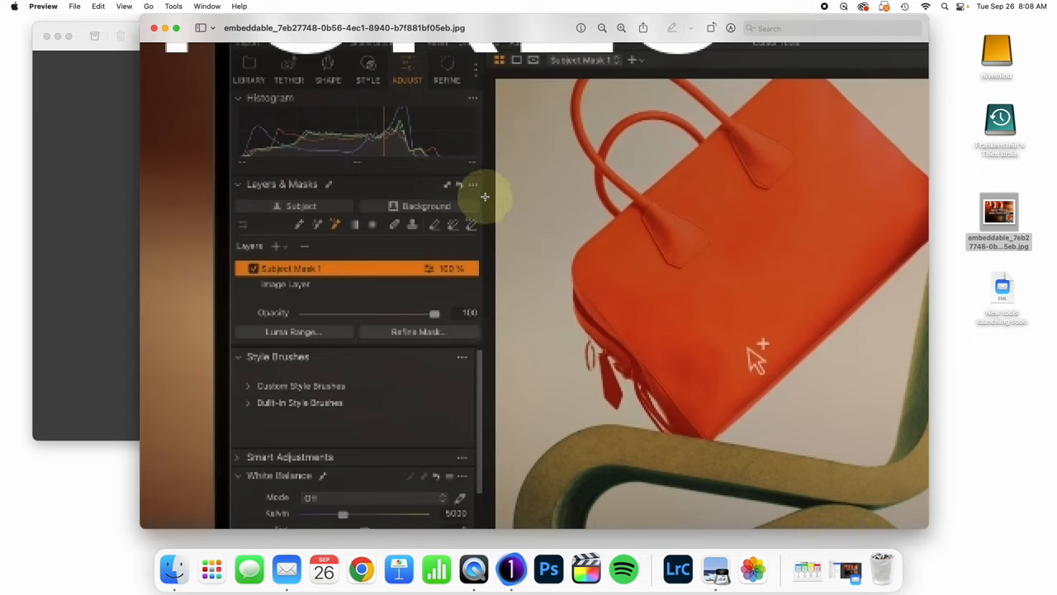
pyautogui.moveTo(409, 263)
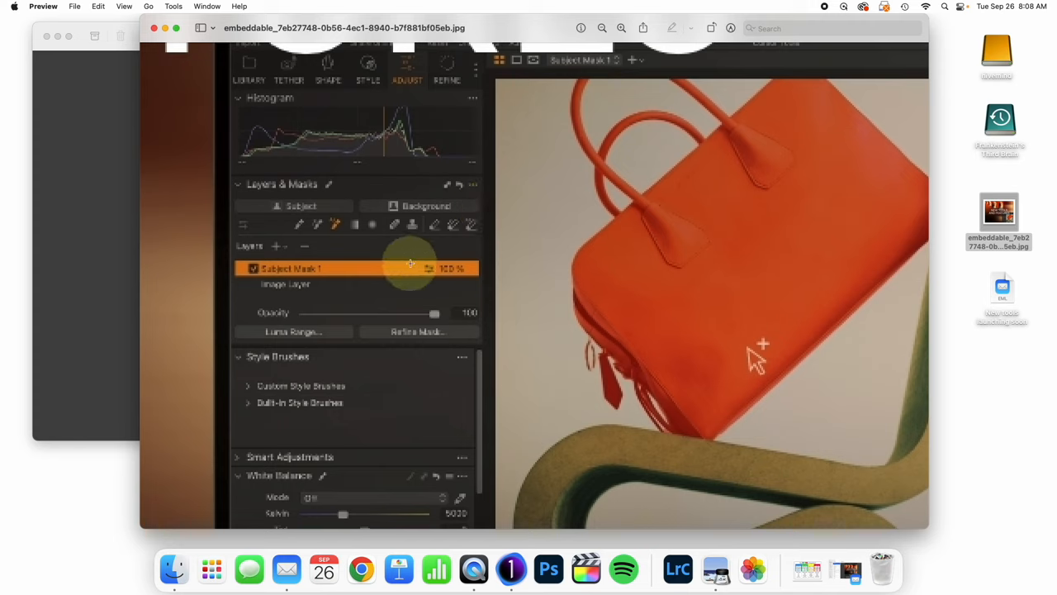
pyautogui.moveTo(333, 221)
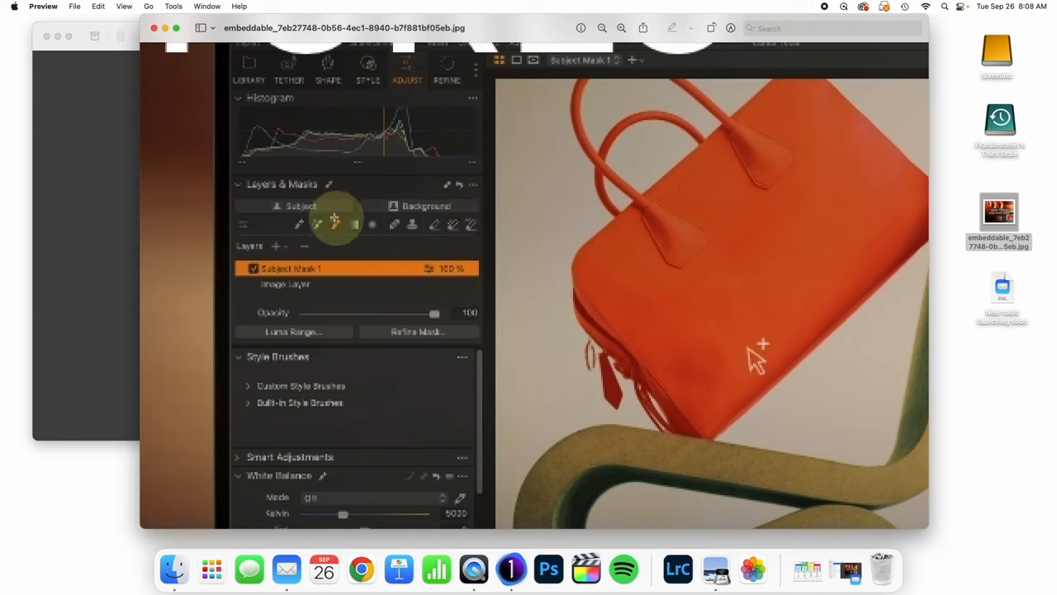